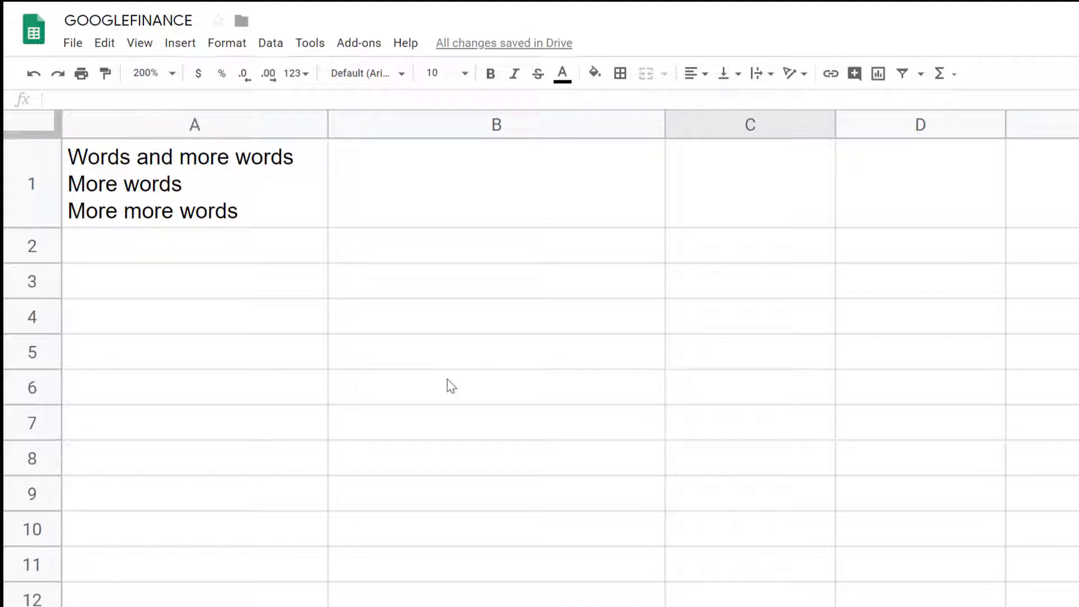
# Enter 'Words', 'More words', 'More more words' as three lines in B3 using Ctrl+Enter line breaks.
pyautogui.click(496, 281)
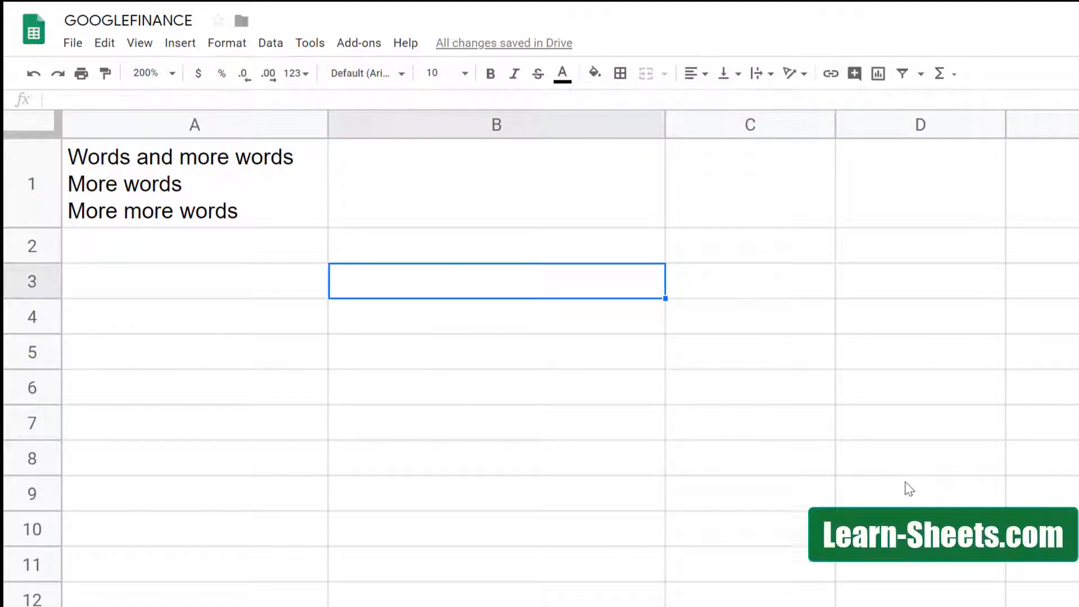
pyautogui.write('Wor')
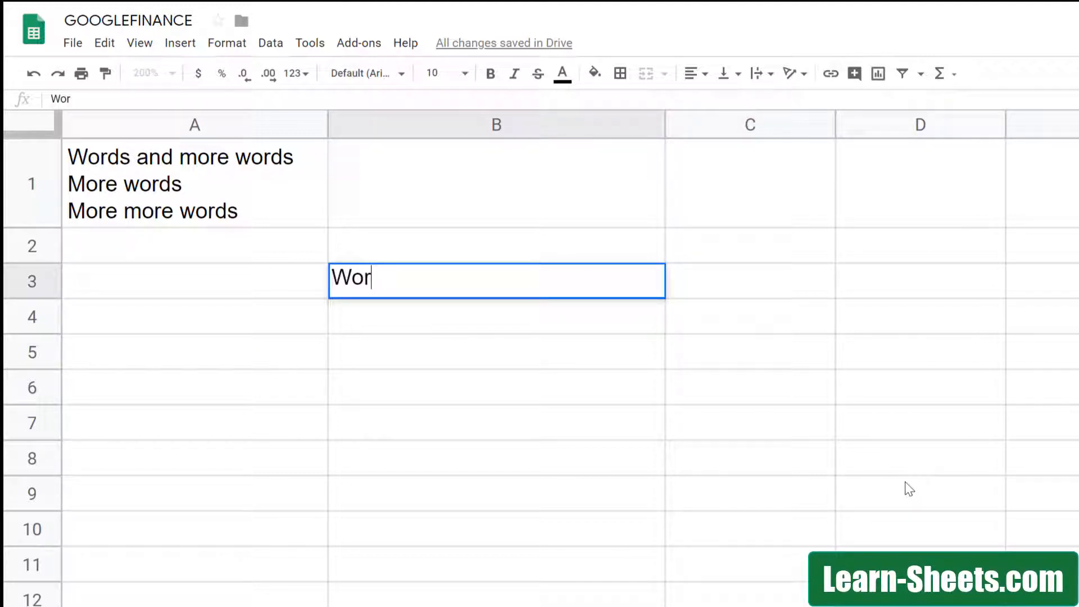
pyautogui.write('ds')
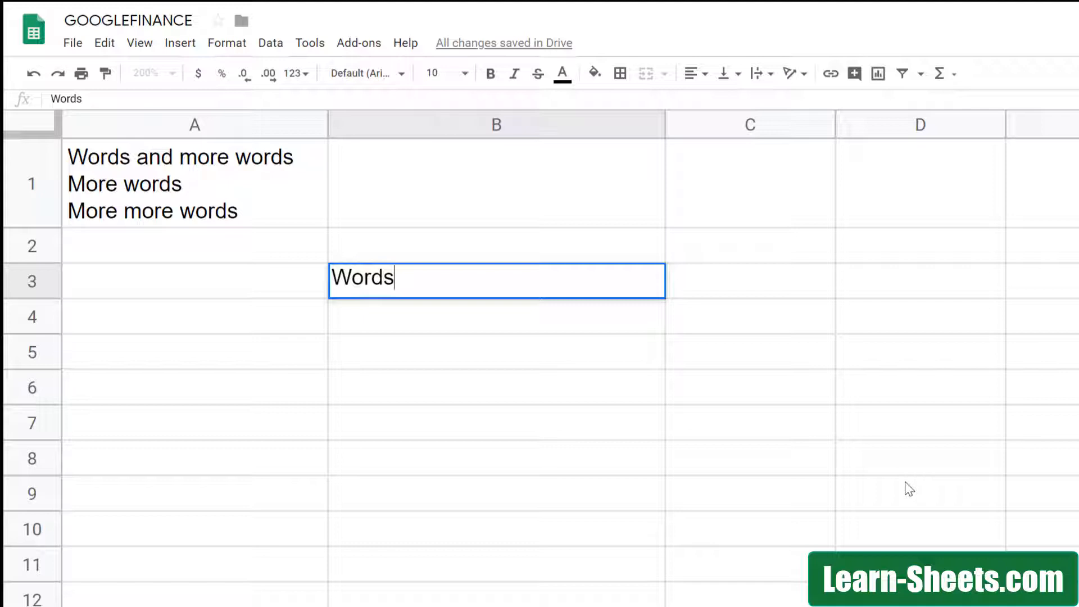
pyautogui.press('ctrl+Enter')
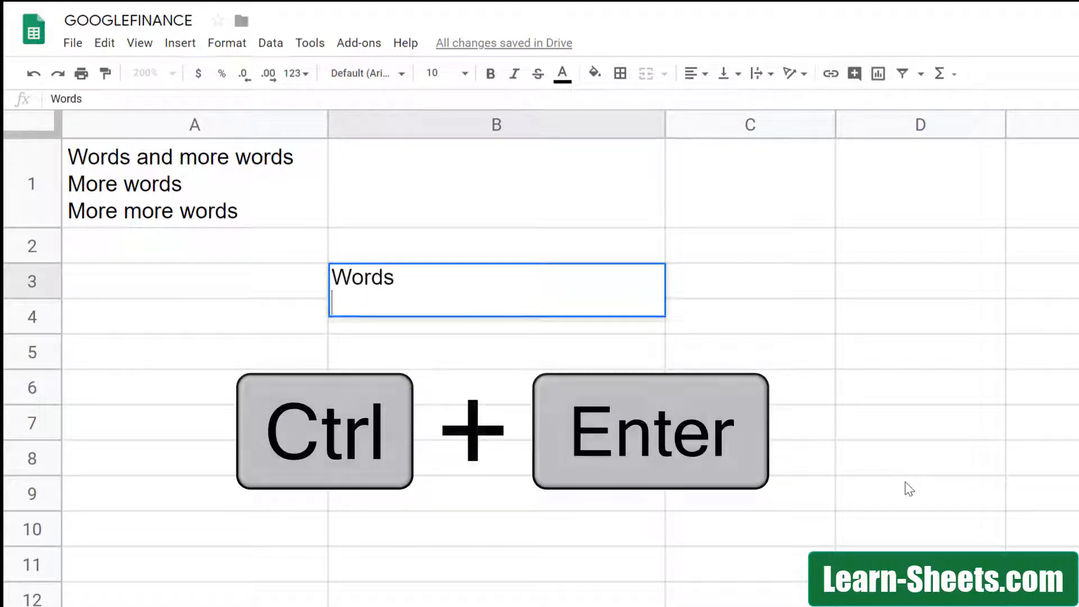
pyautogui.press('ctrl+enter')
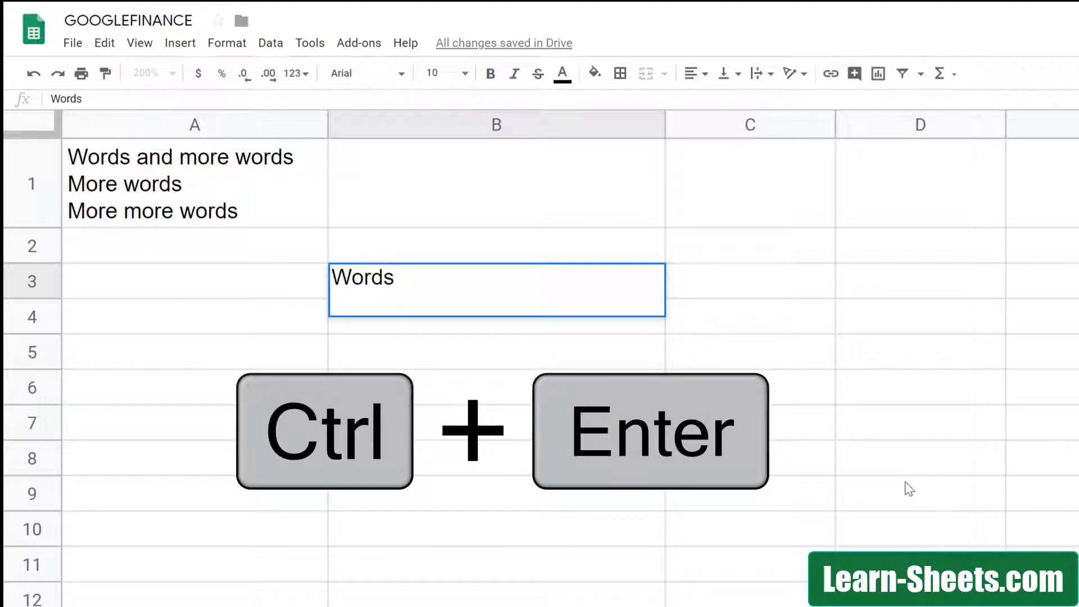
pyautogui.write('Morew')
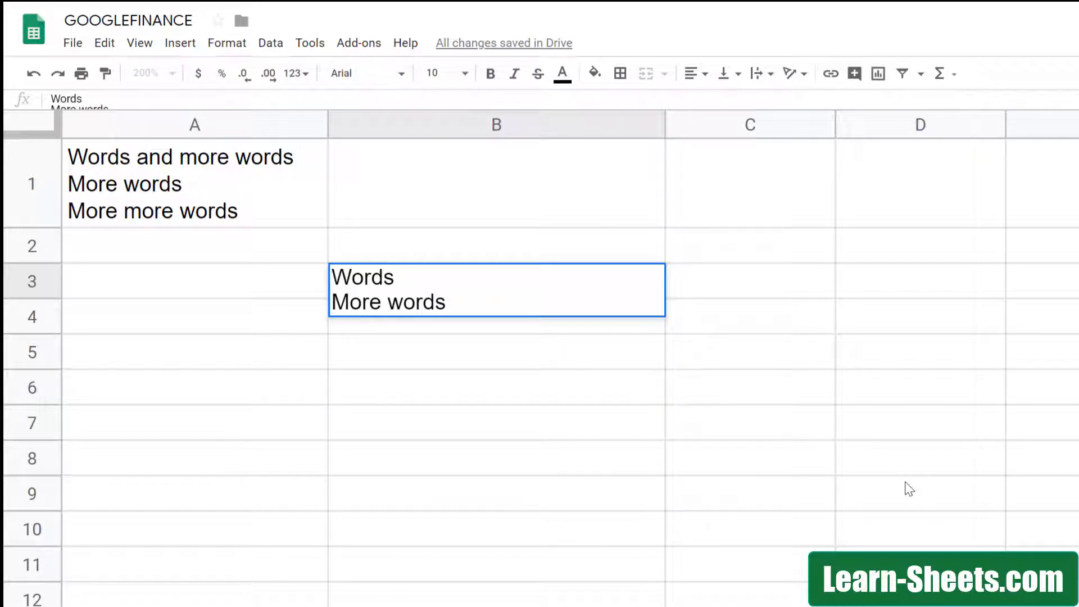
pyautogui.press('enter')
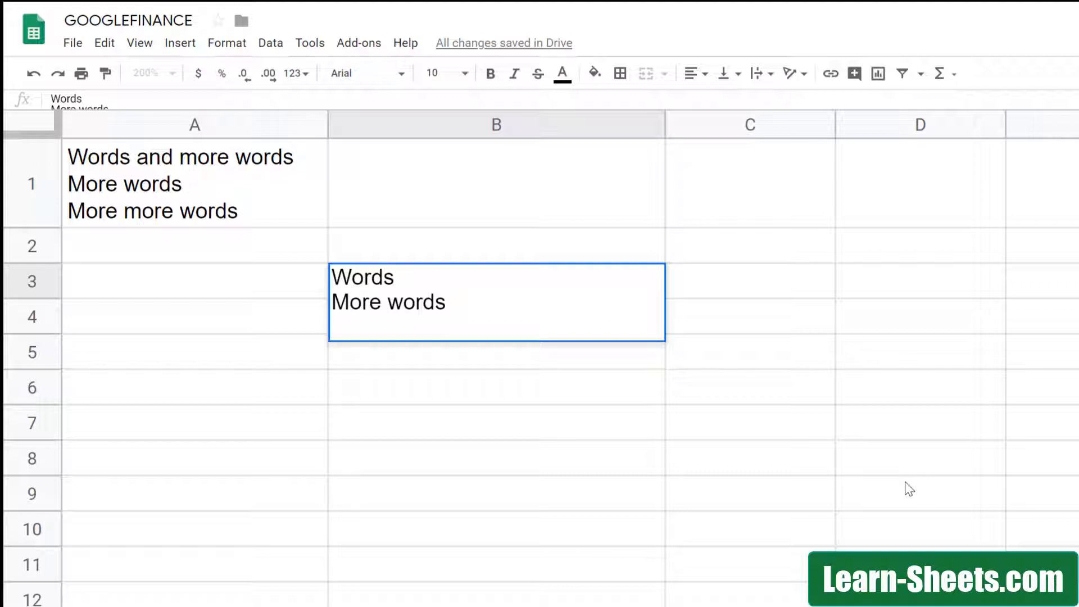
pyautogui.press('Enter')
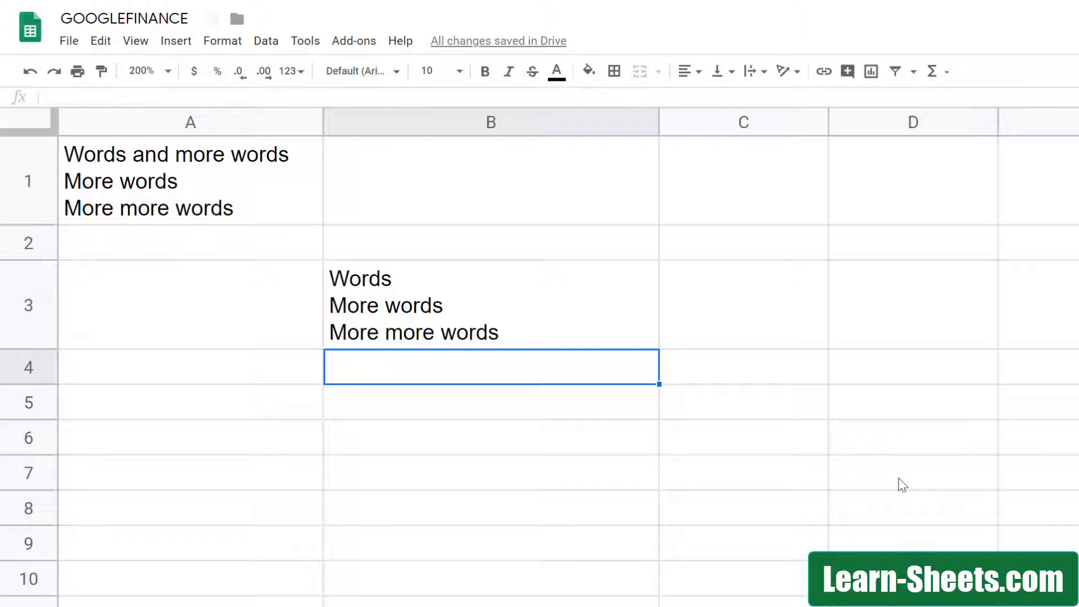
pyautogui.moveTo(227, 292)
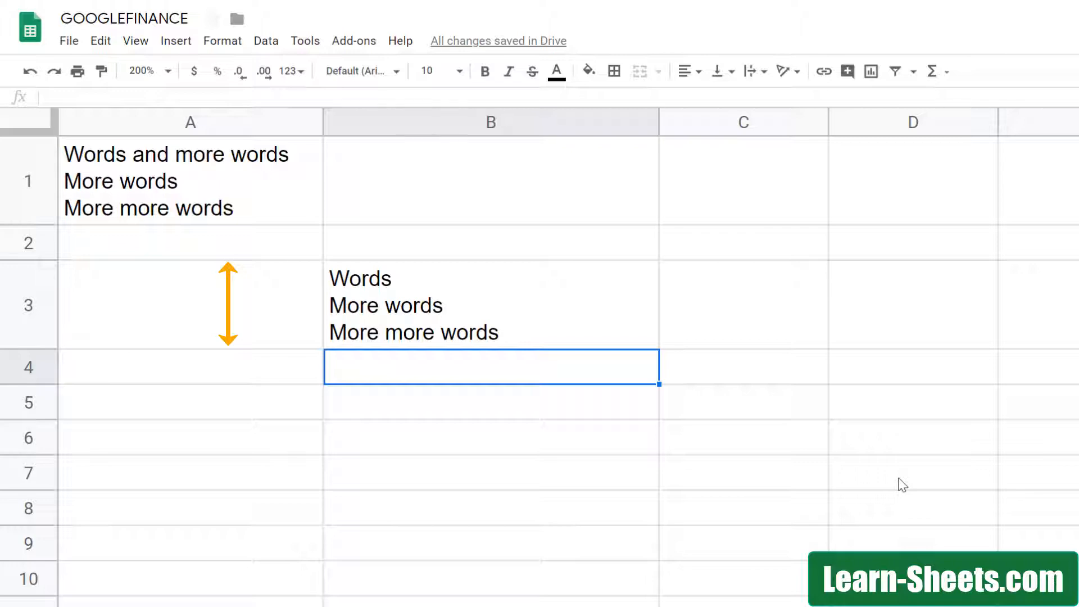
pyautogui.click(214, 597)
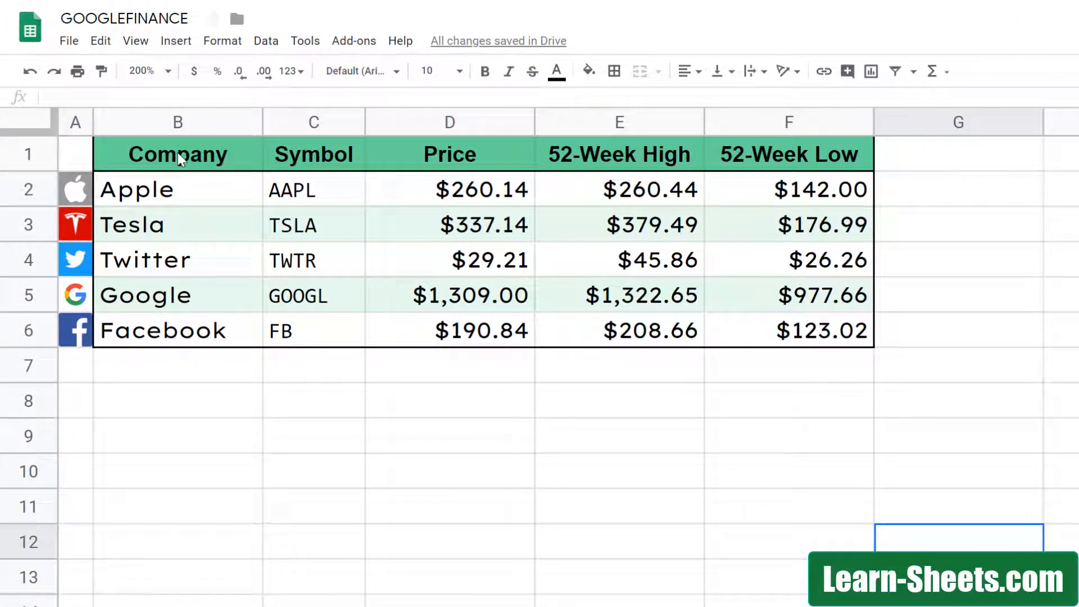
# Review the Format menu's Clear formatting option for the stock table without applying it.
pyautogui.click(178, 154)
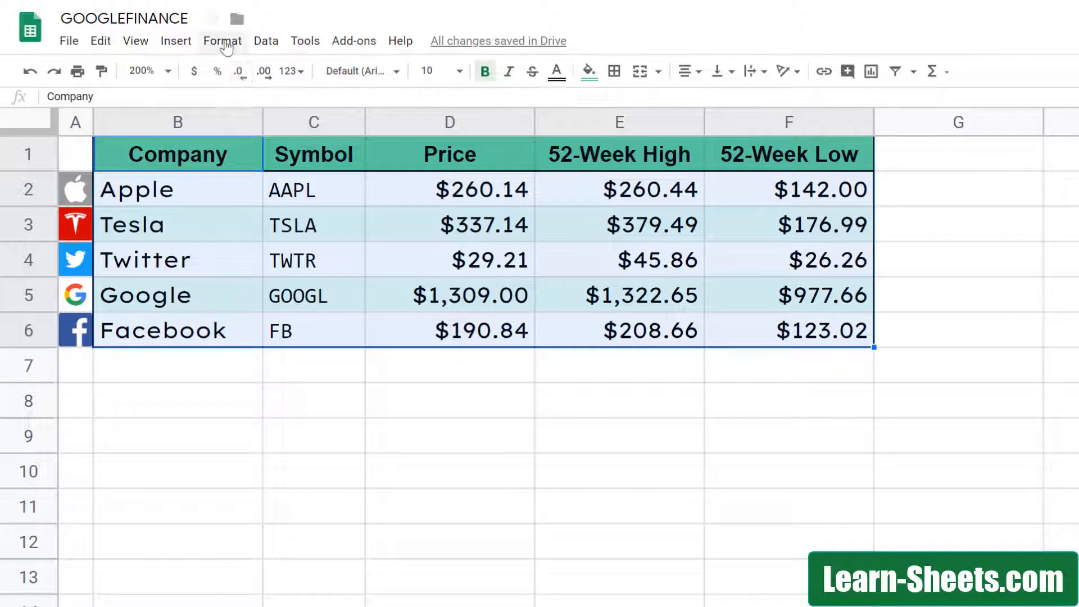
pyautogui.click(221, 41)
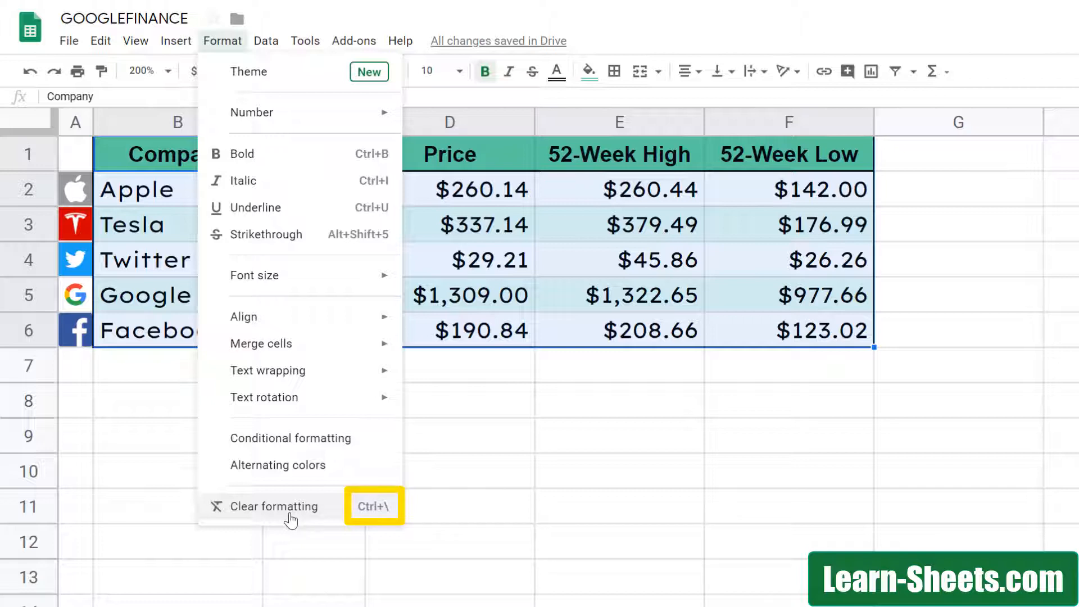
pyautogui.click(274, 505)
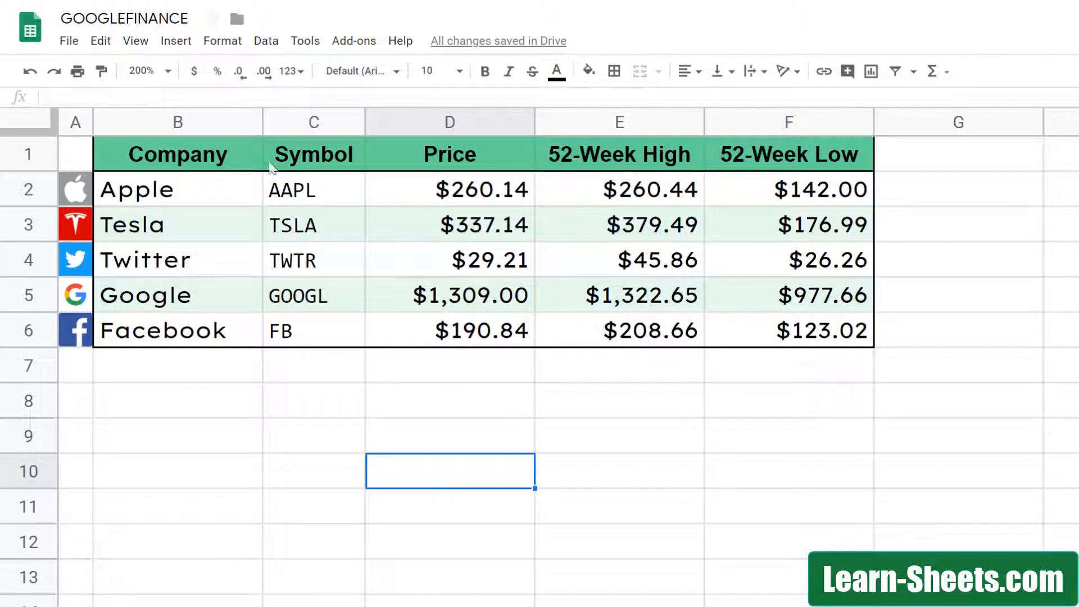
# Clear all formatting from the Company to 52-Week Low range with Ctrl+\.
pyautogui.moveTo(178, 154); pyautogui.dragTo(789, 331)
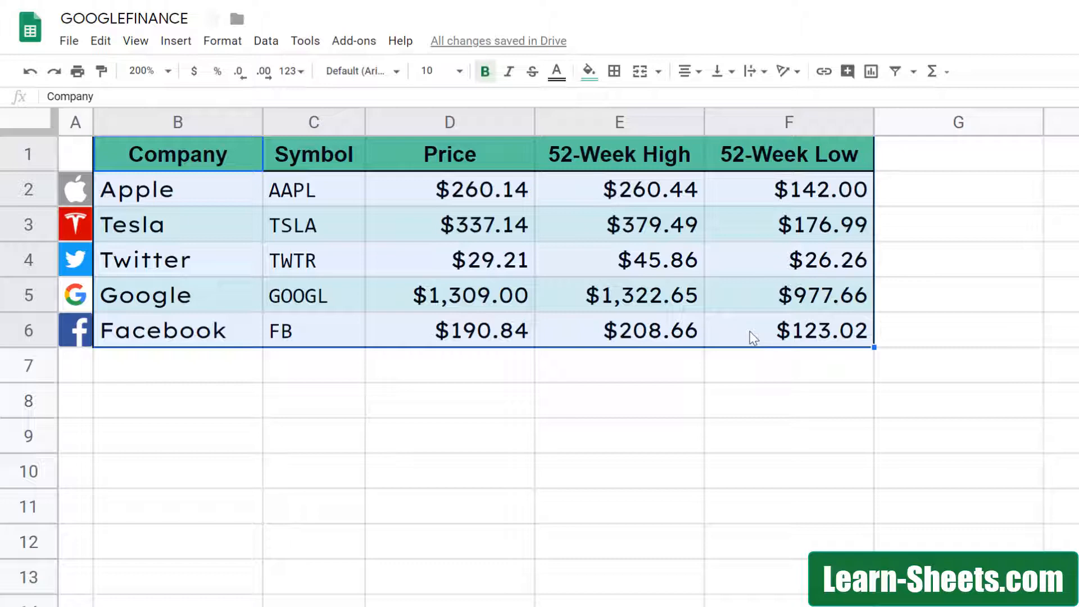
pyautogui.press('ctrl+\\')
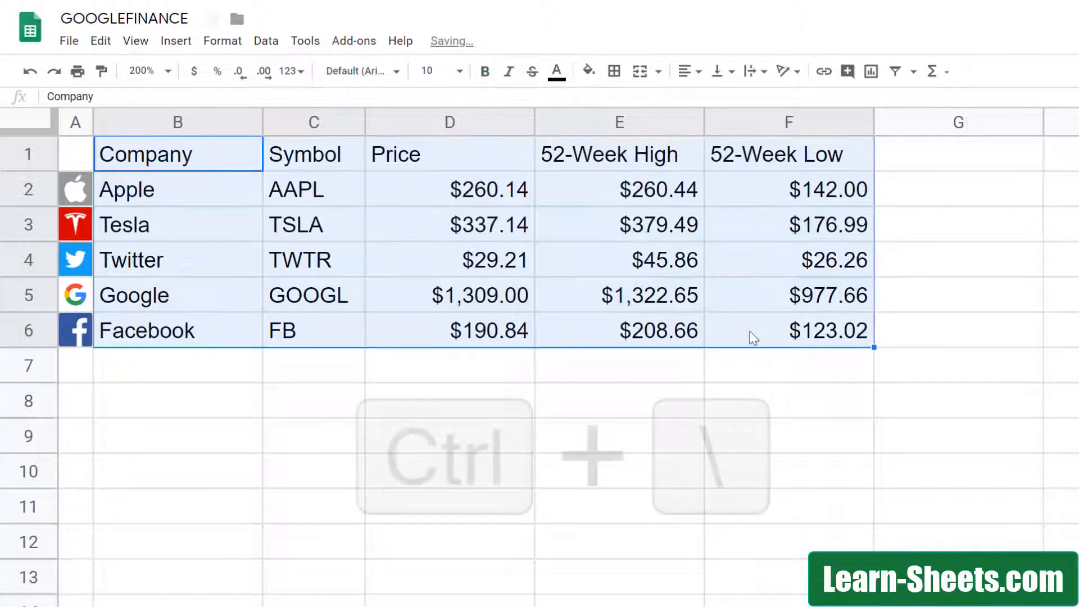
pyautogui.press('ctrl+\\')
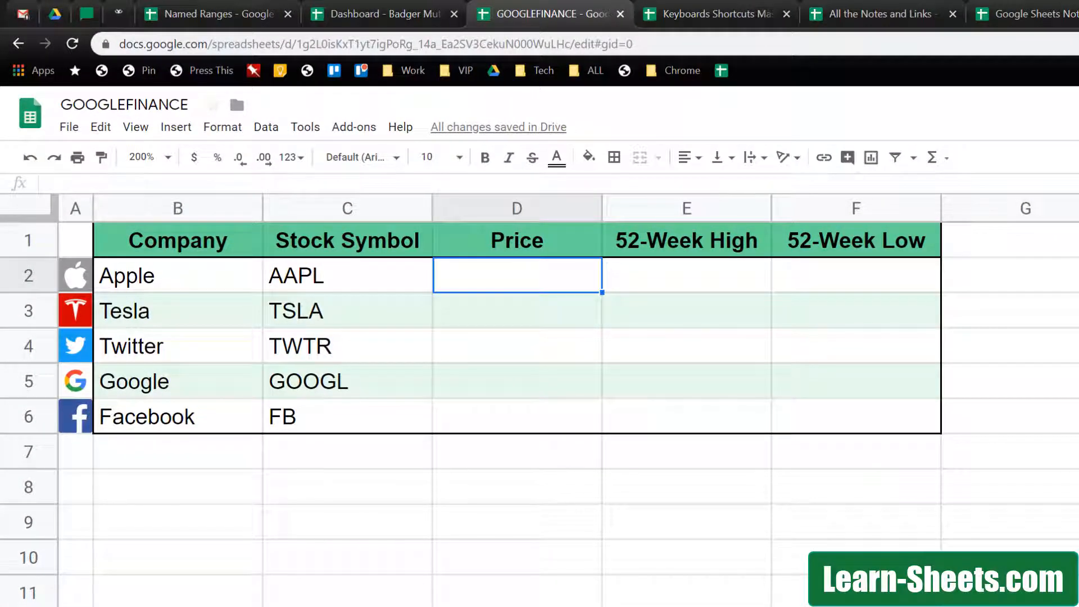
# Enter =GOOGLEFINANCE(C2,"price") in D2 to get Apple's live price.
pyautogui.write('=g')
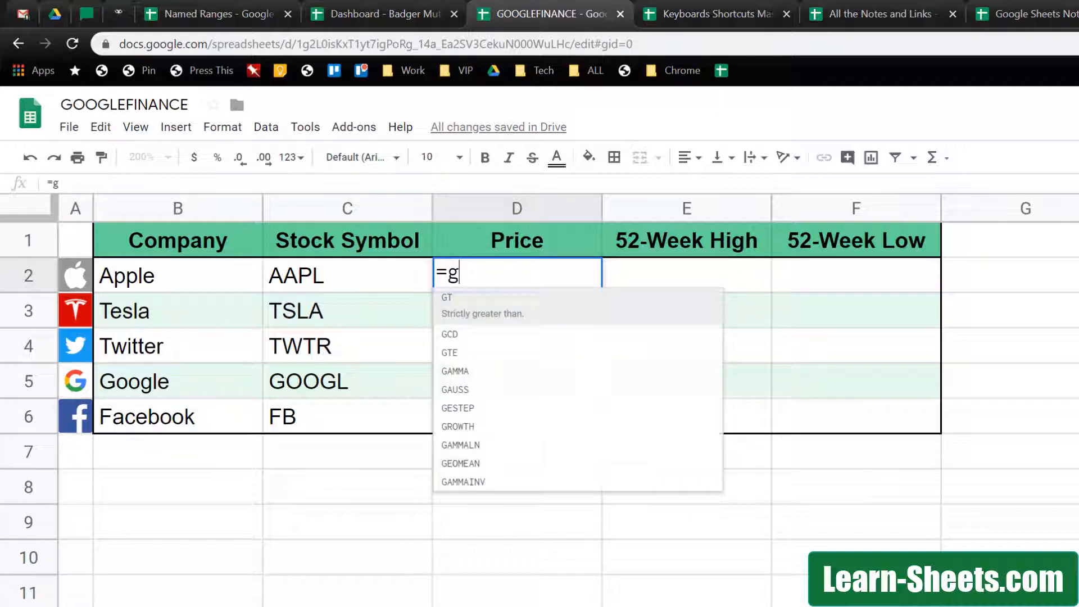
pyautogui.write('o')
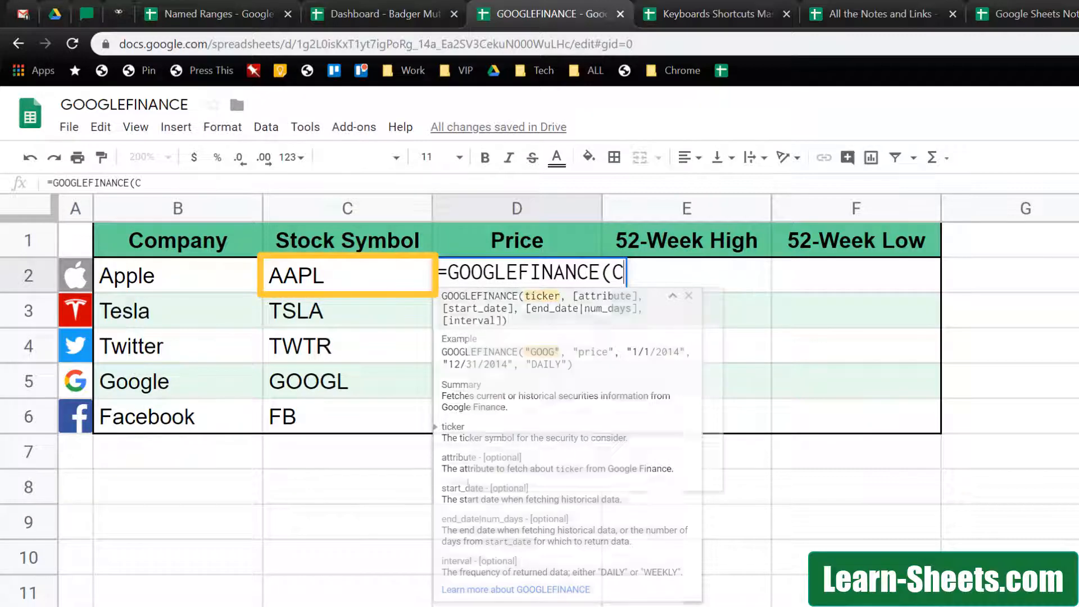
pyautogui.write('2,')
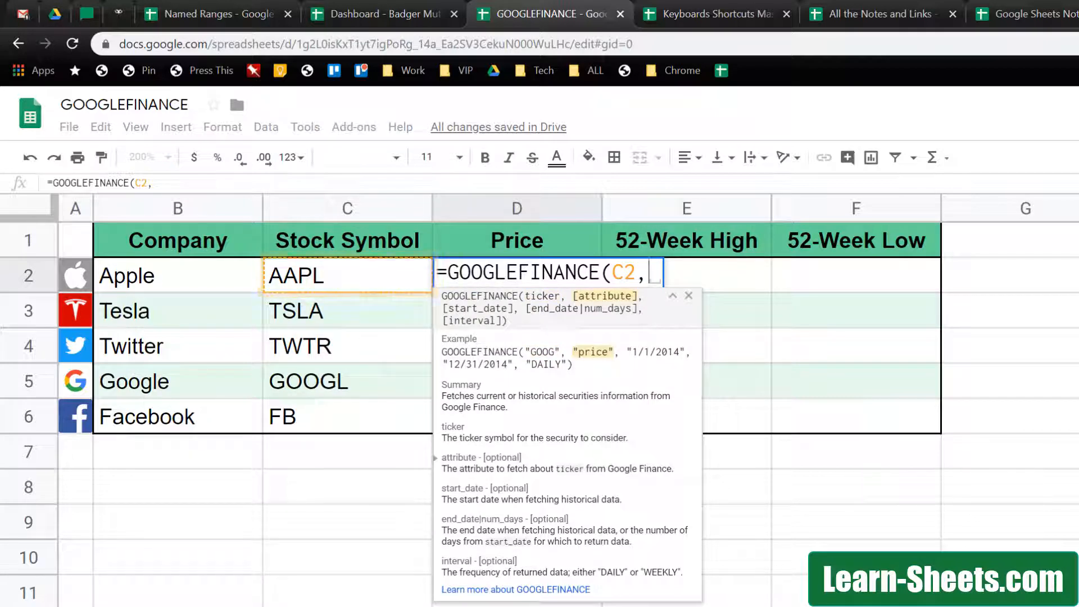
pyautogui.write('"')
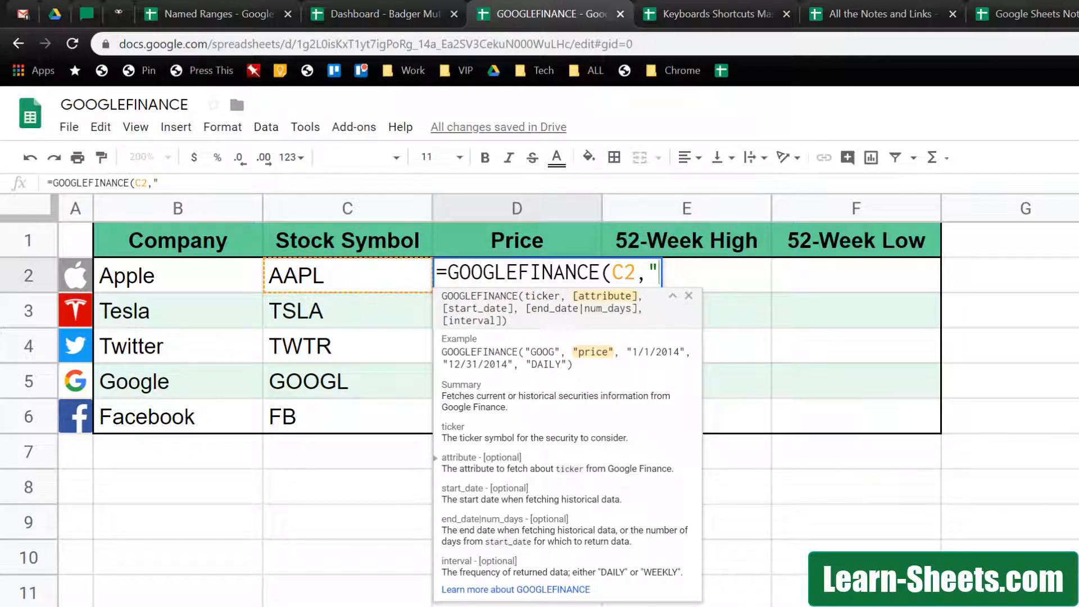
pyautogui.write('pr')
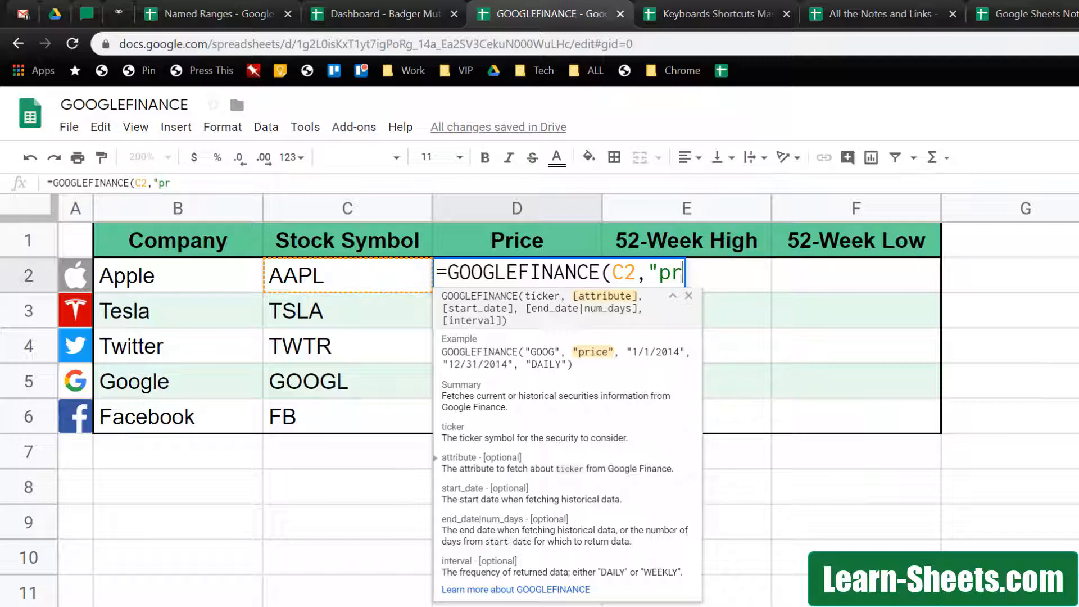
pyautogui.write('ice")')
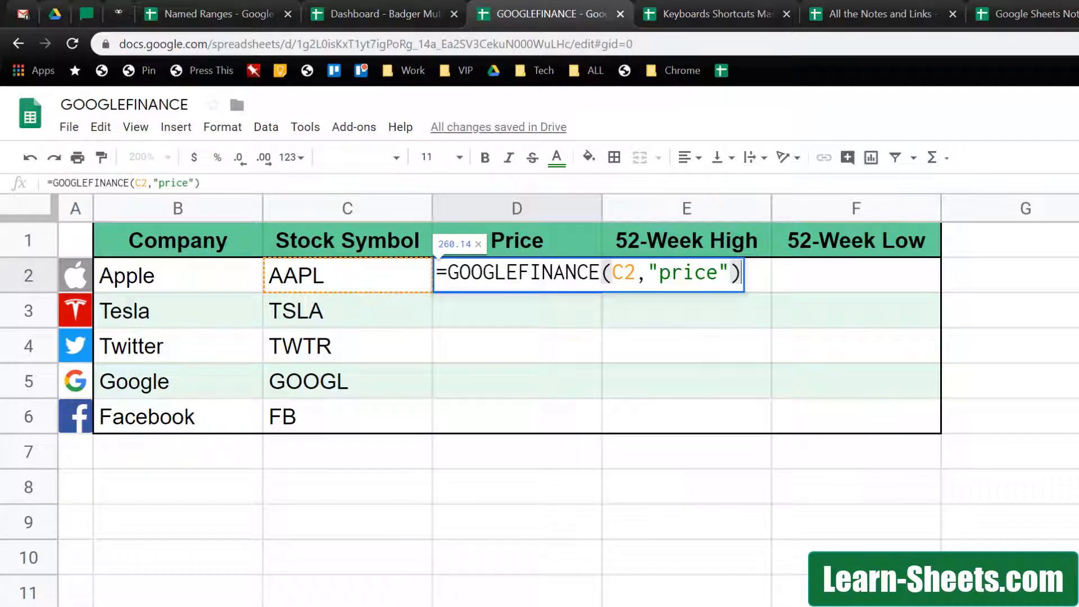
pyautogui.press('Enter')
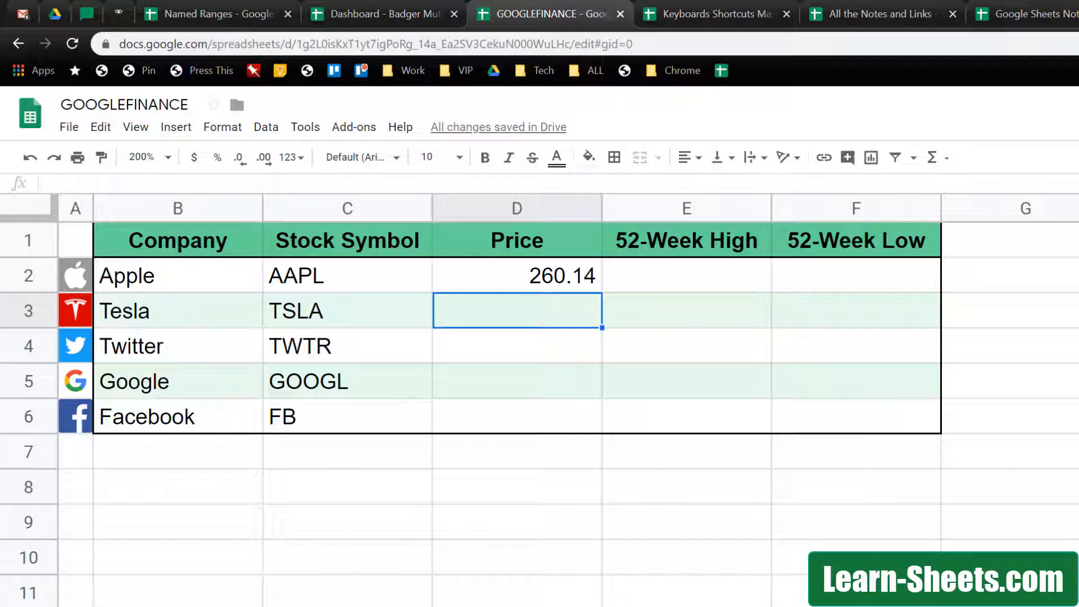
pyautogui.moveTo(491, 282)
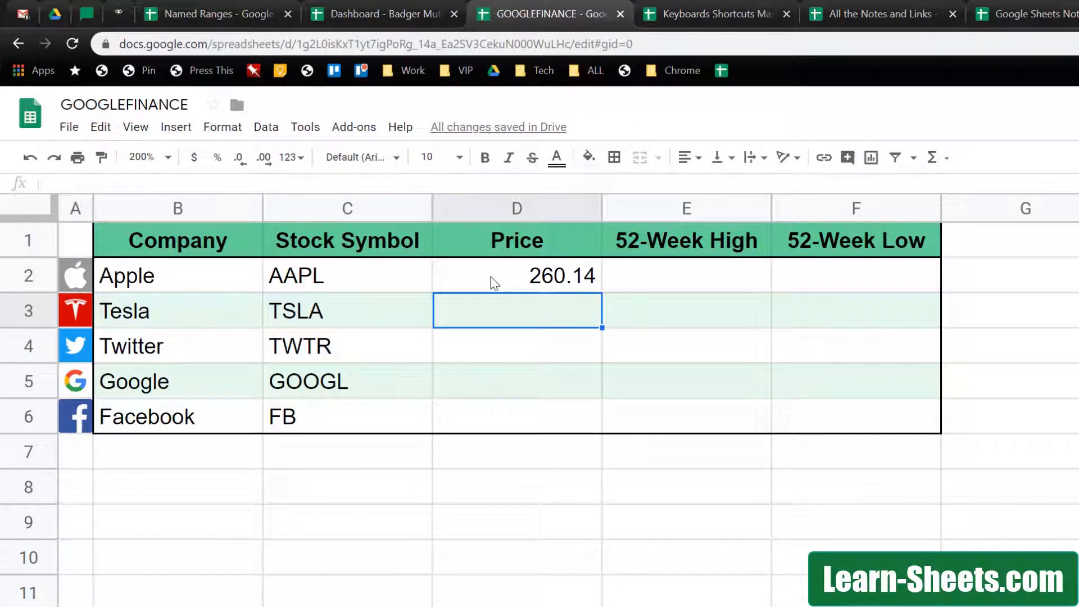
# Fill the price formula down through Facebook's row so all five prices appear.
pyautogui.click(515, 275)
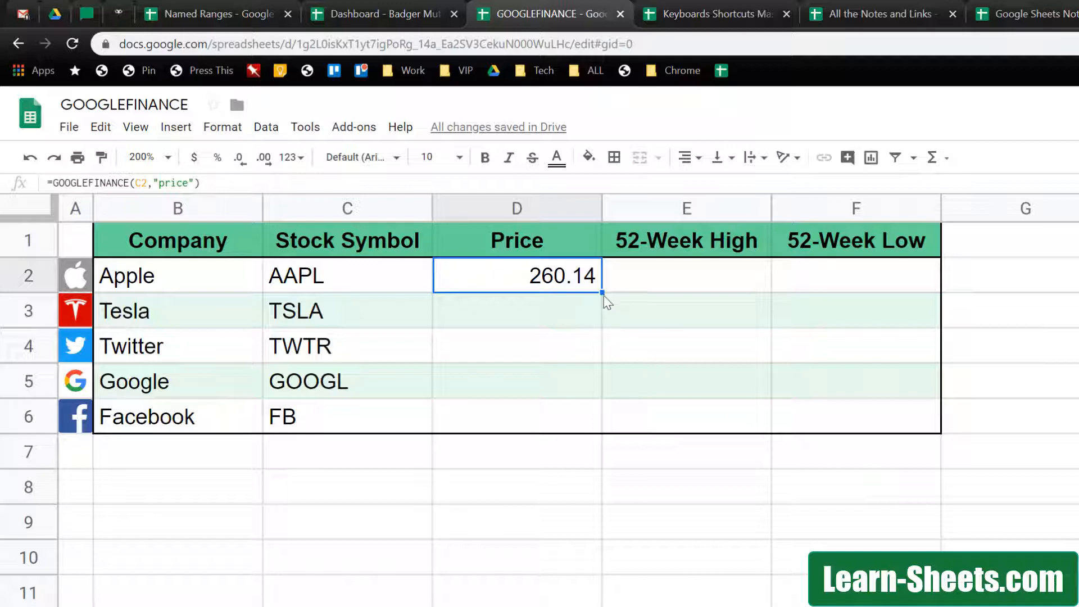
pyautogui.moveTo(602, 292); pyautogui.dragTo(592, 405)
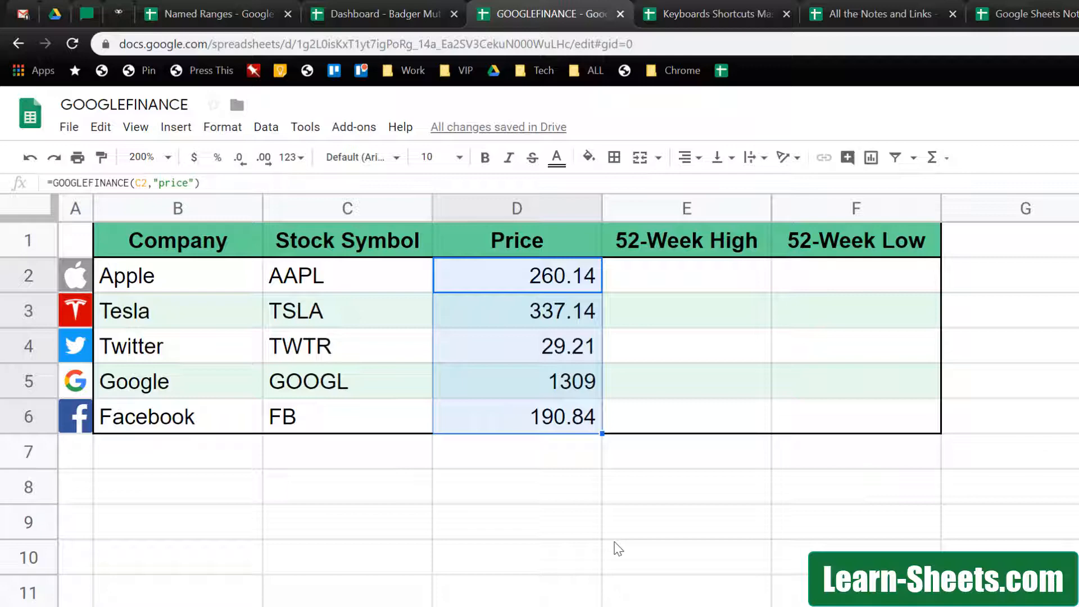
pyautogui.moveTo(718, 286)
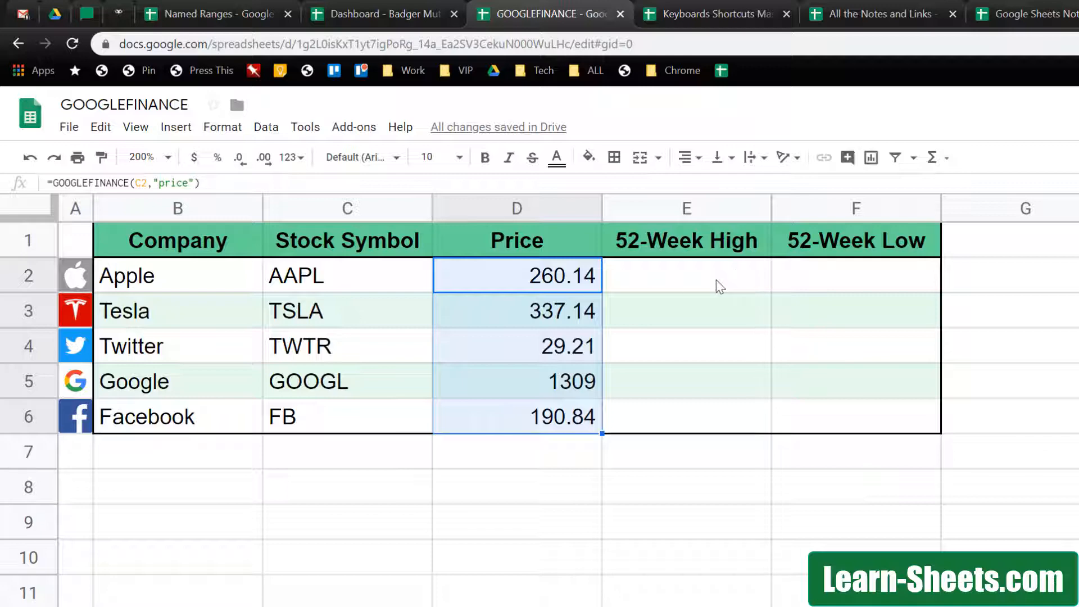
pyautogui.click(684, 275)
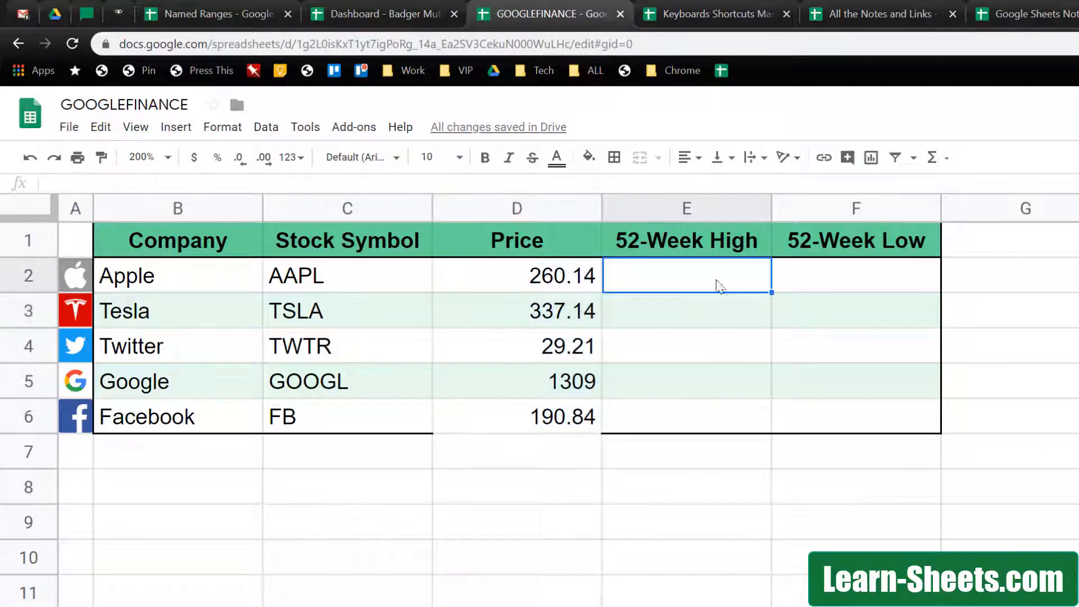
# Enter =GOOGLEFINANCE(C2,"high52") for Apple's 52-week high and review the filled formulas.
pyautogui.write('=GOOGLEFINANCE(c2,"high52')
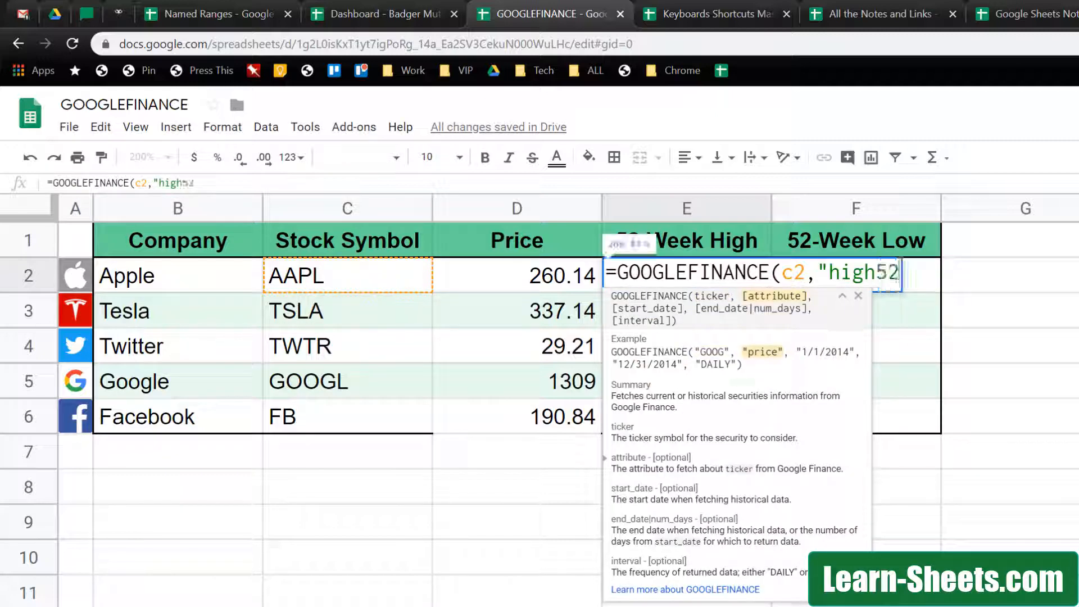
pyautogui.press('Enter')
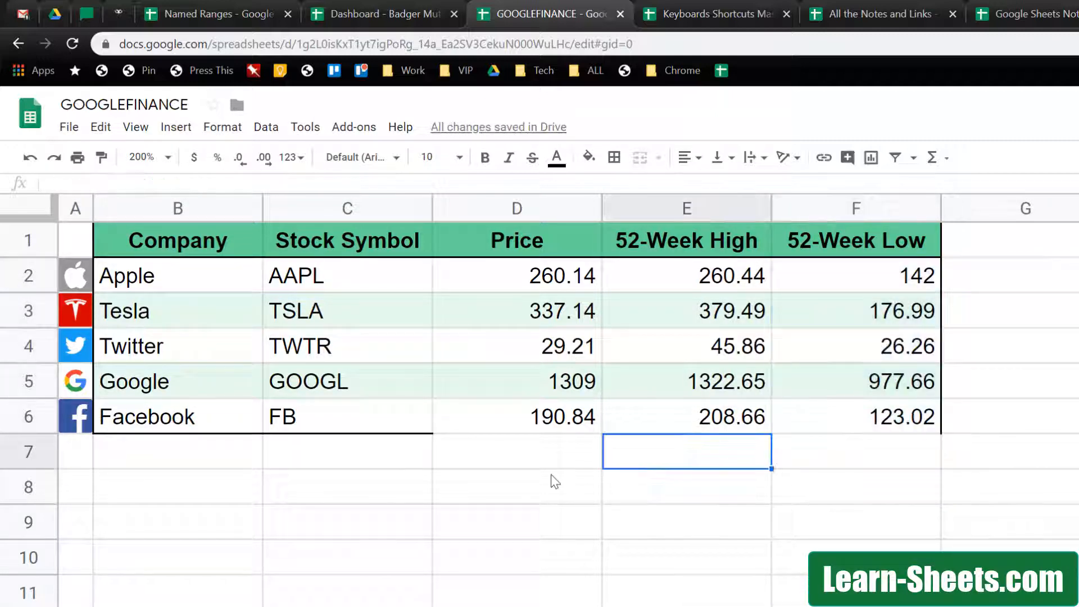
pyautogui.click(517, 416)
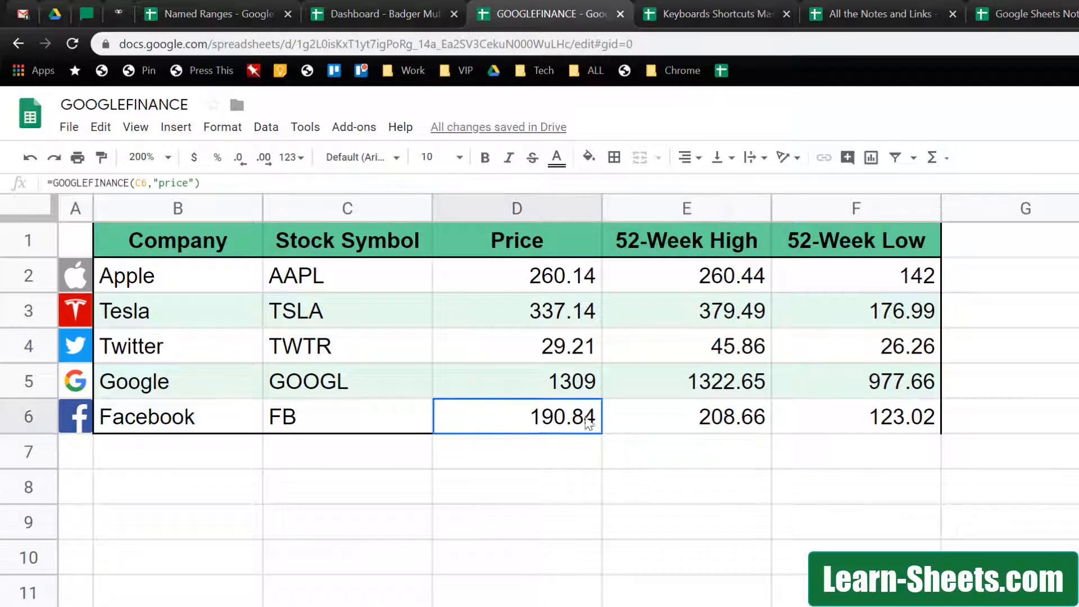
pyautogui.moveTo(516, 416); pyautogui.dragTo(859, 415)
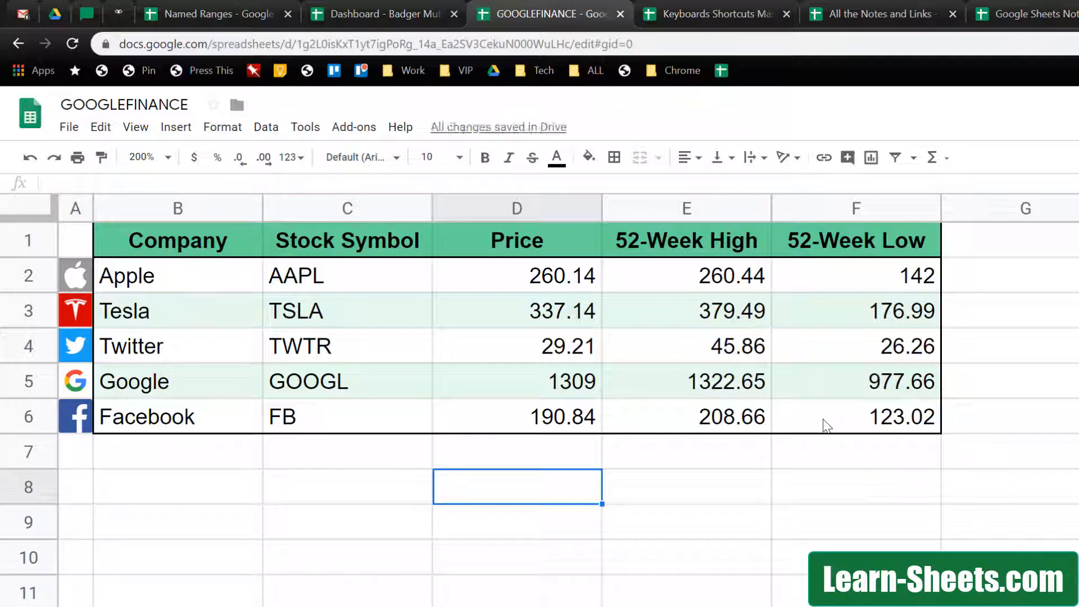
pyautogui.click(517, 275)
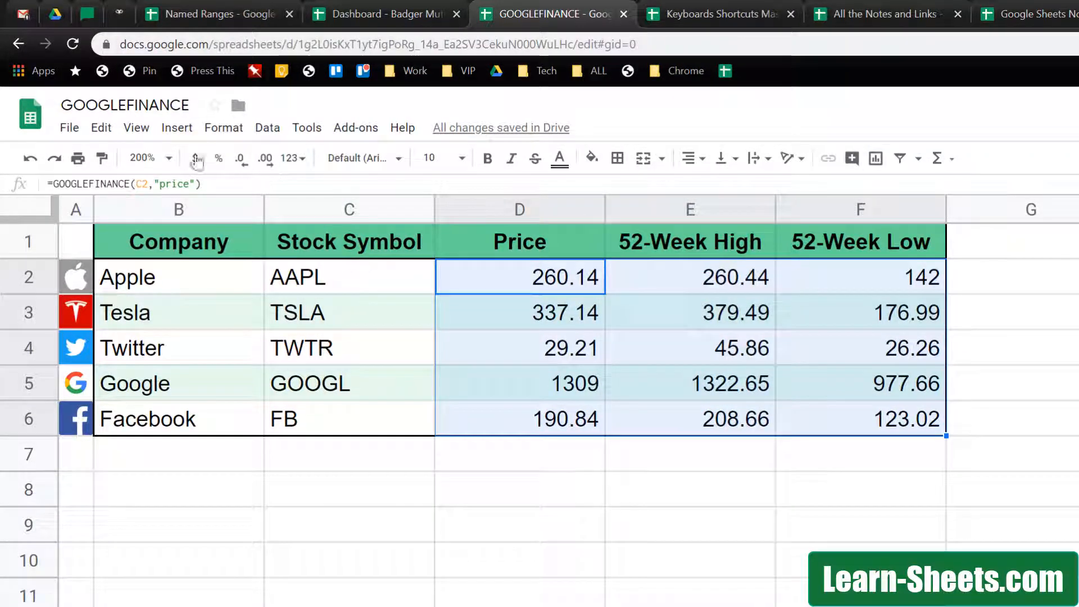
pyautogui.click(193, 159)
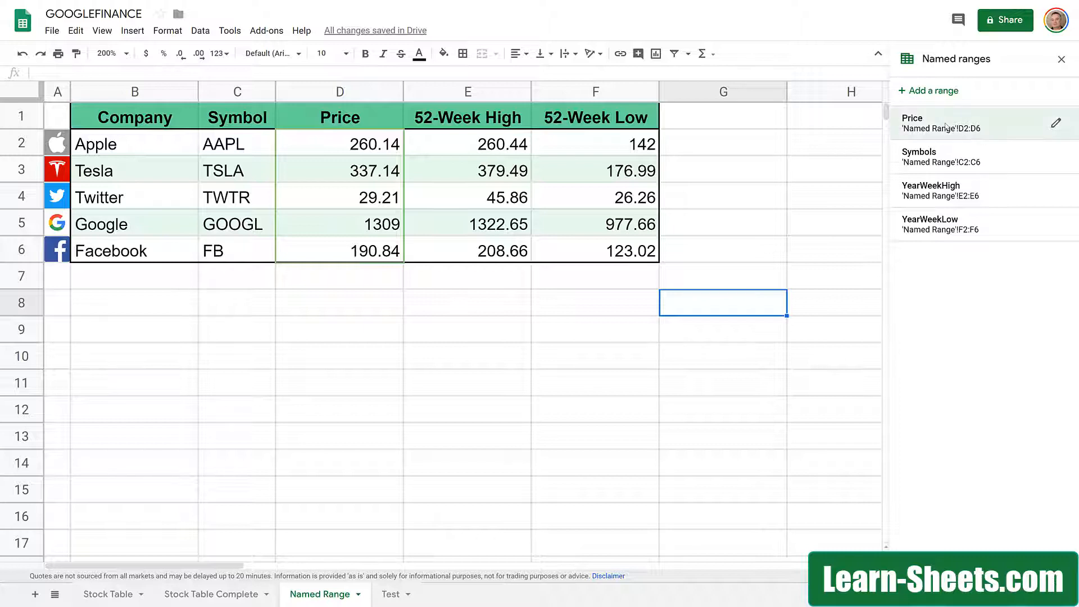
# Highlight the cells covered by the Price named range on the Named Range sheet.
pyautogui.click(912, 122)
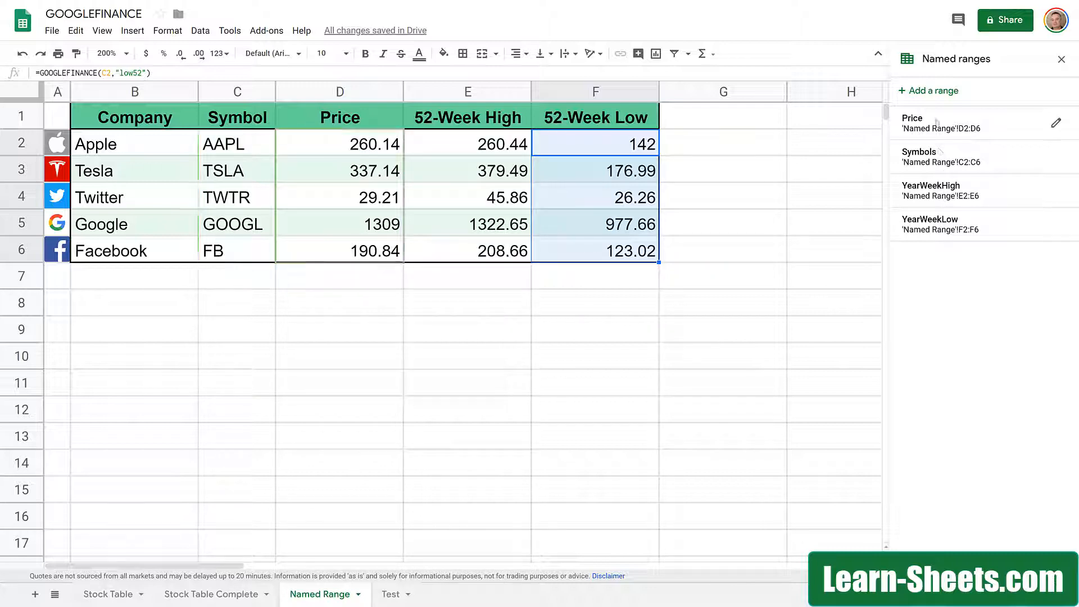
pyautogui.click(467, 356)
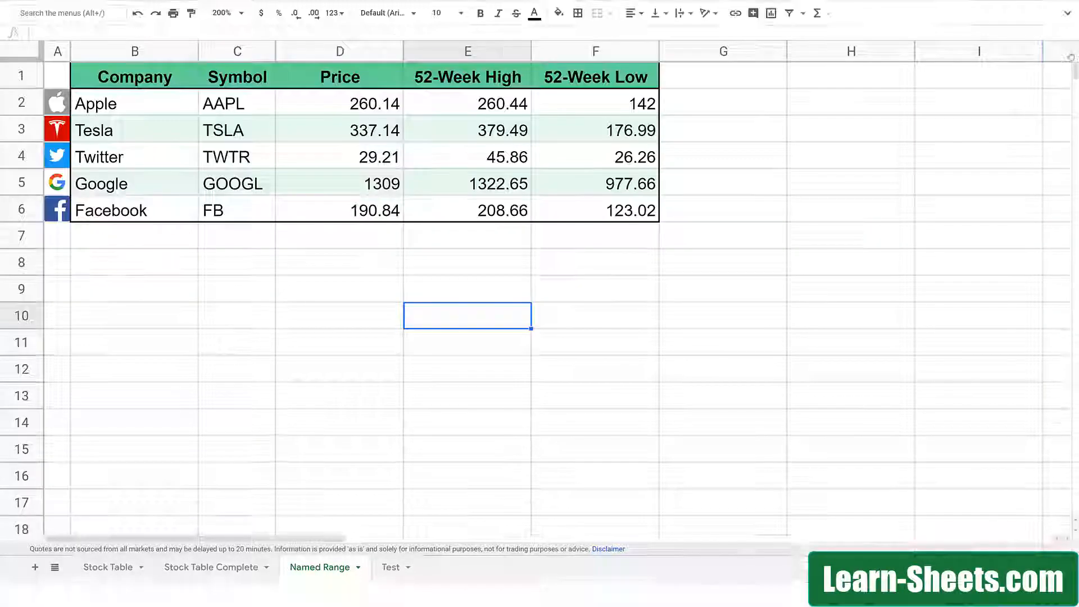
# Scroll down the Named Range sheet to view more rows.
pyautogui.scroll(-3)
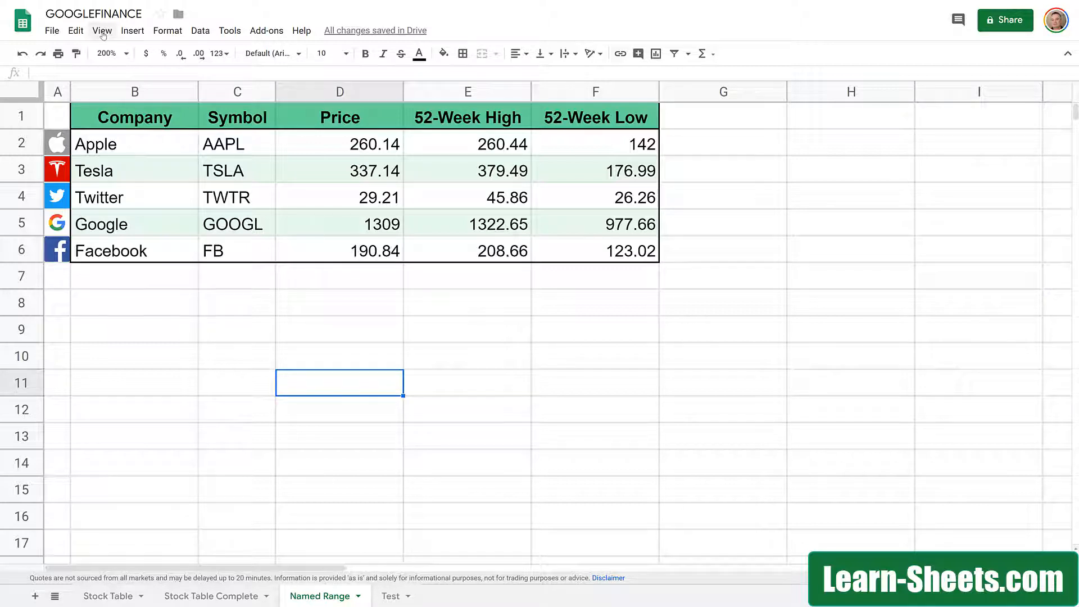
# Switch the spreadsheet to View > Full screen, hiding menus and toolbars.
pyautogui.click(101, 30)
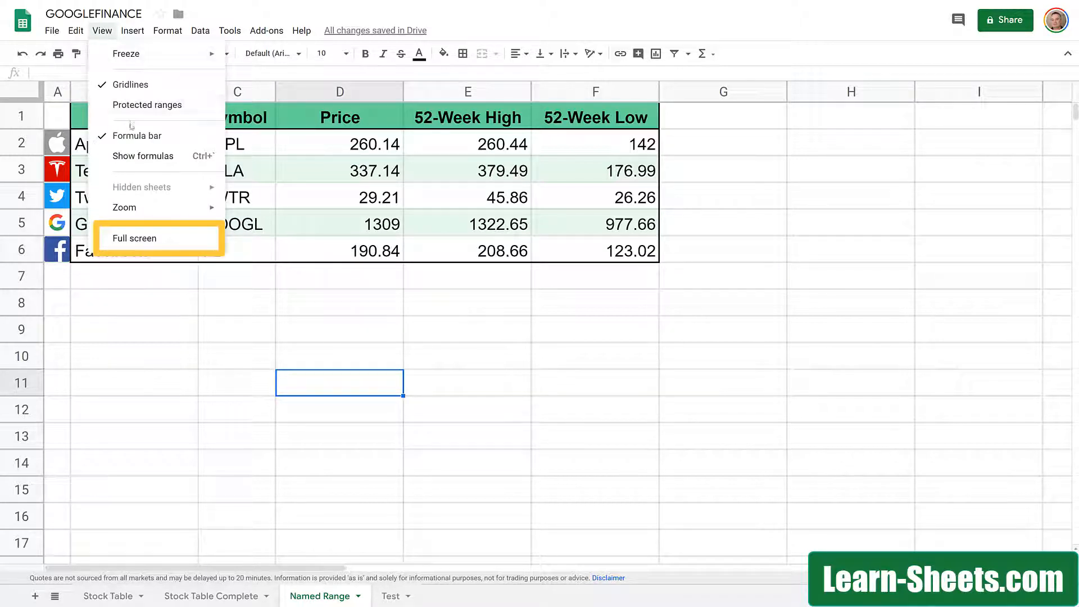
pyautogui.moveTo(134, 239)
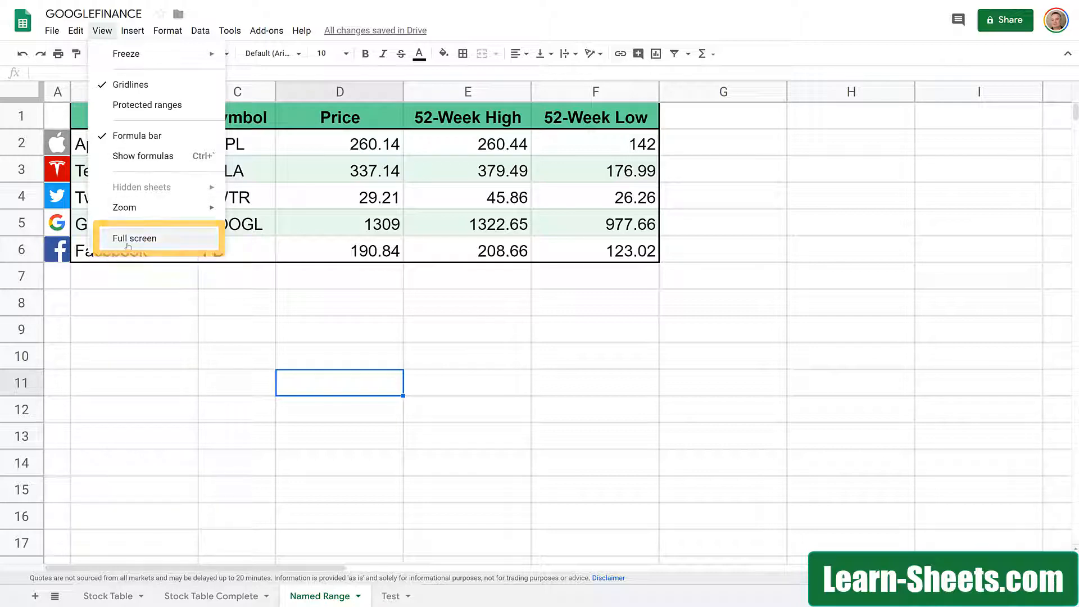
pyautogui.click(135, 237)
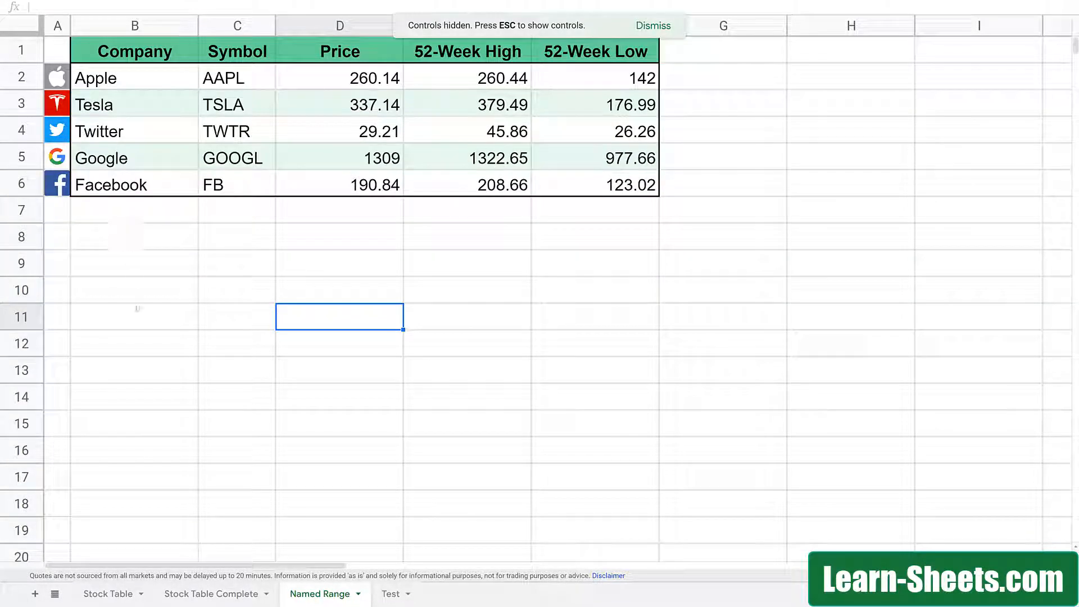